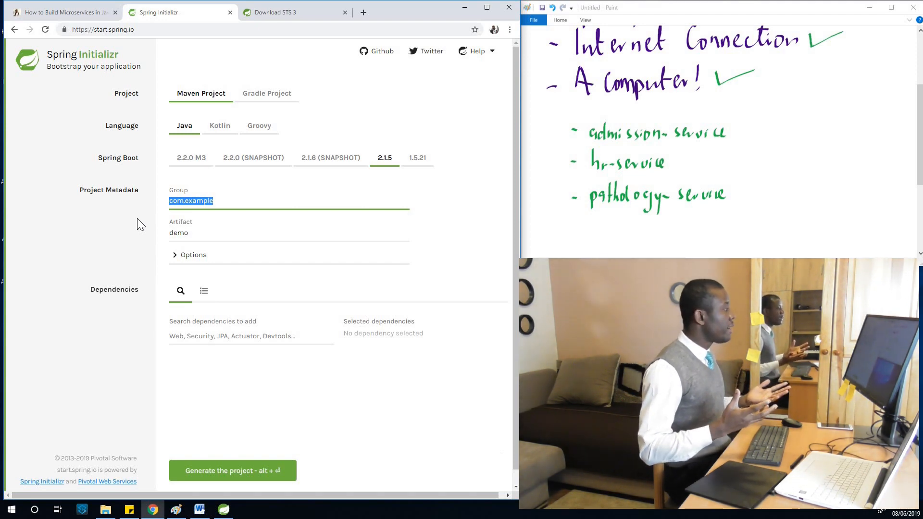
Enter group com.kindsonthegenius and artifact admissions-service for the Maven Java project.
text(co)
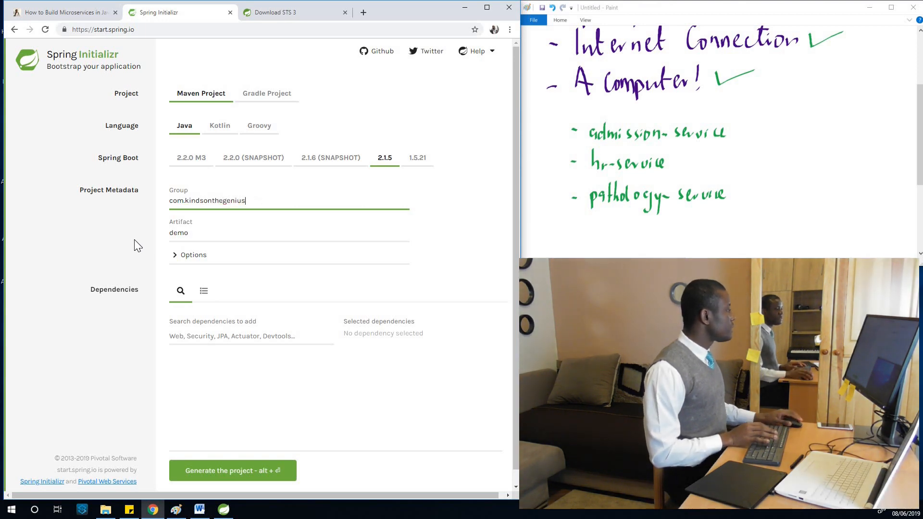
double_click(178, 233)
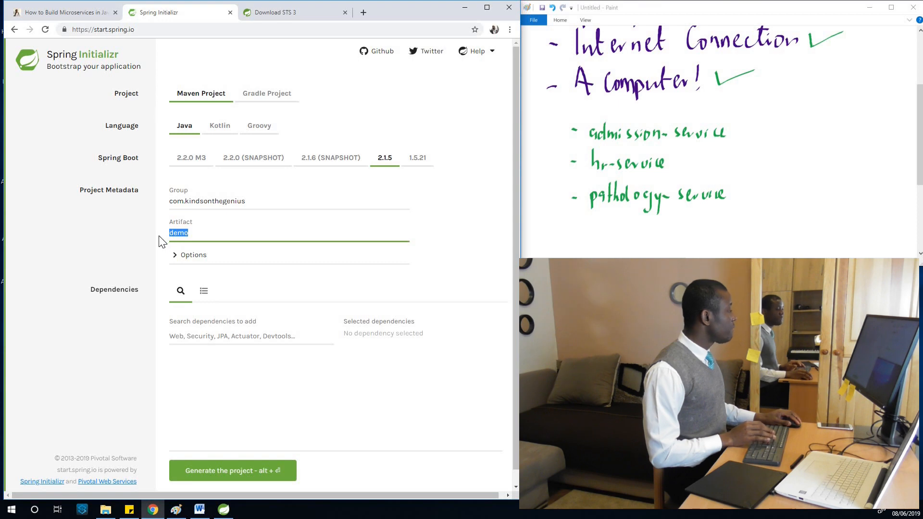
text(ad)
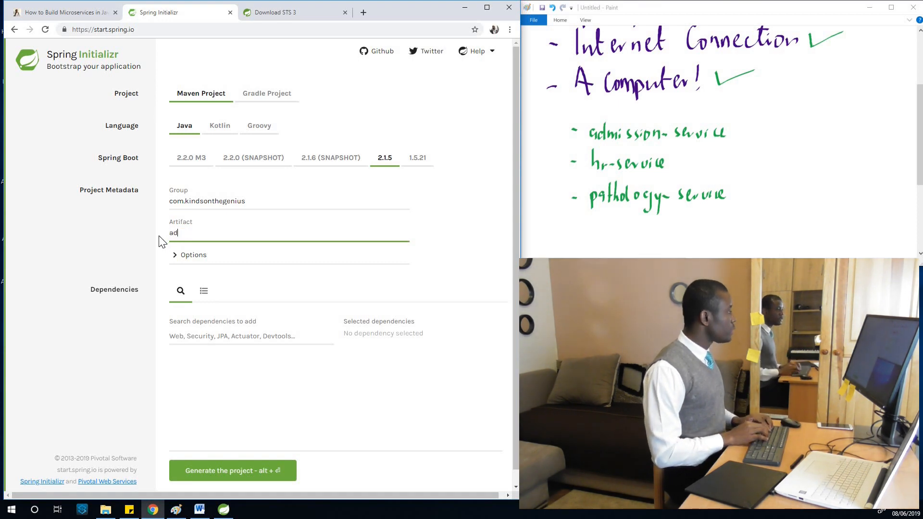
text(missions-se)
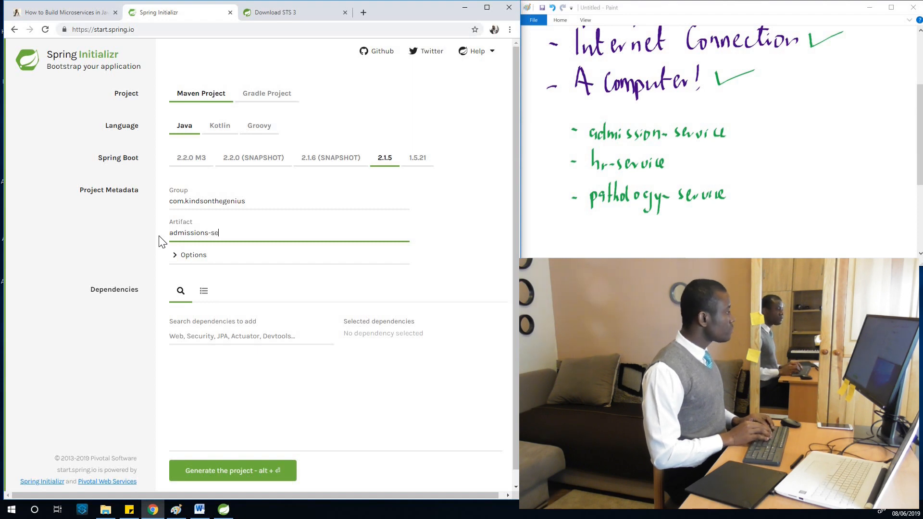
text(rvice)
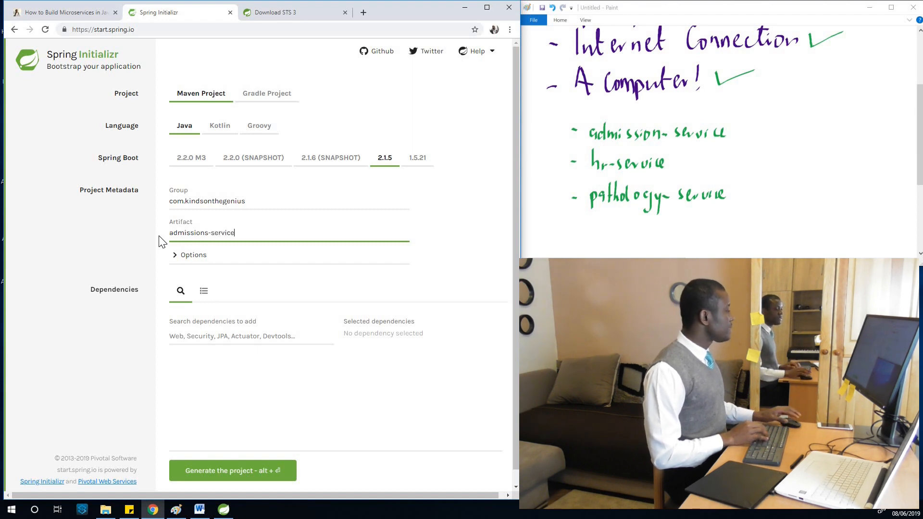
Expand Options and set the description to Admissions Service, keeping Jar packaging and Java 8.
click(192, 255)
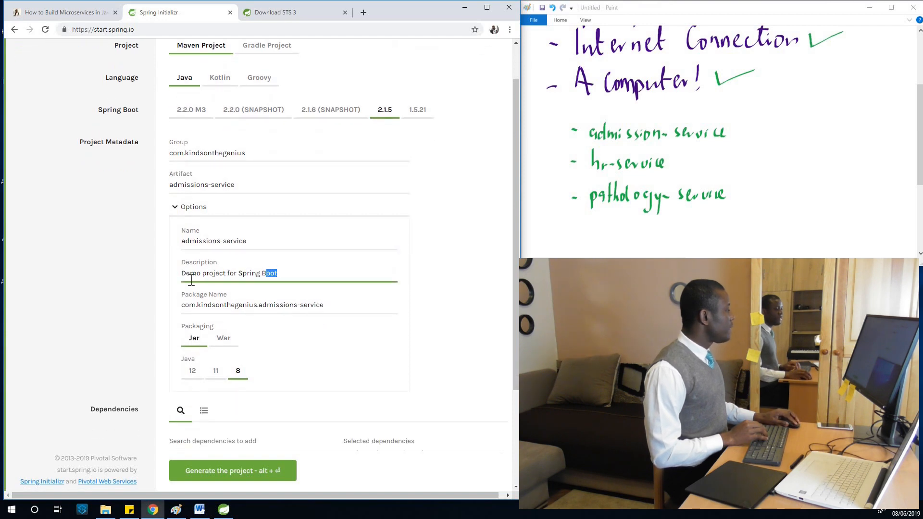
triple_click(229, 273)
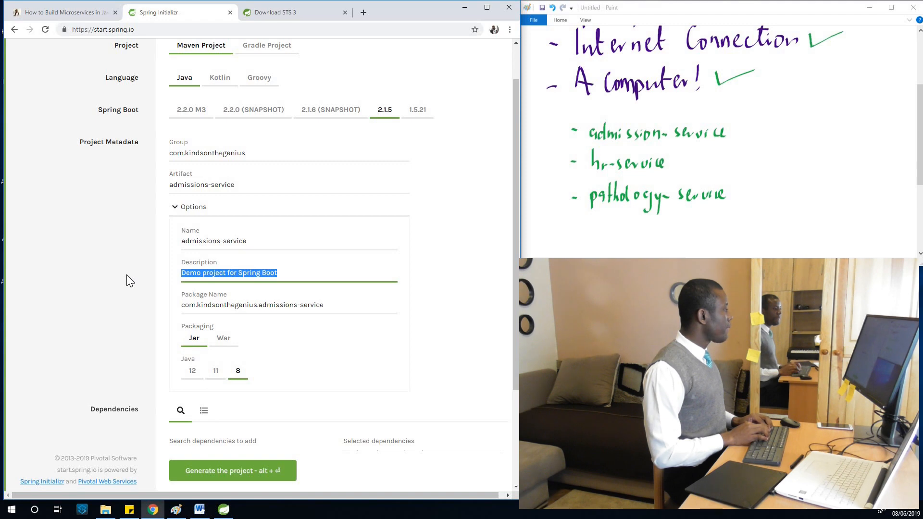
text(A)
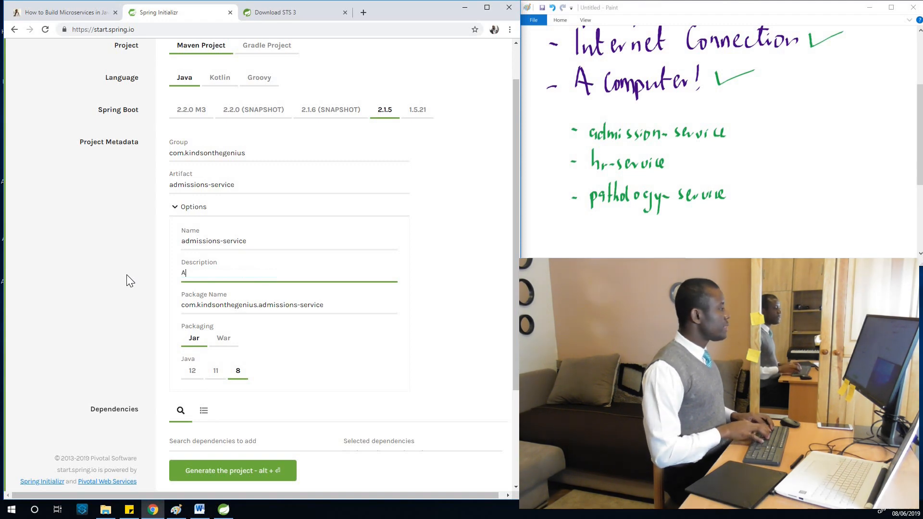
text(dmissio)
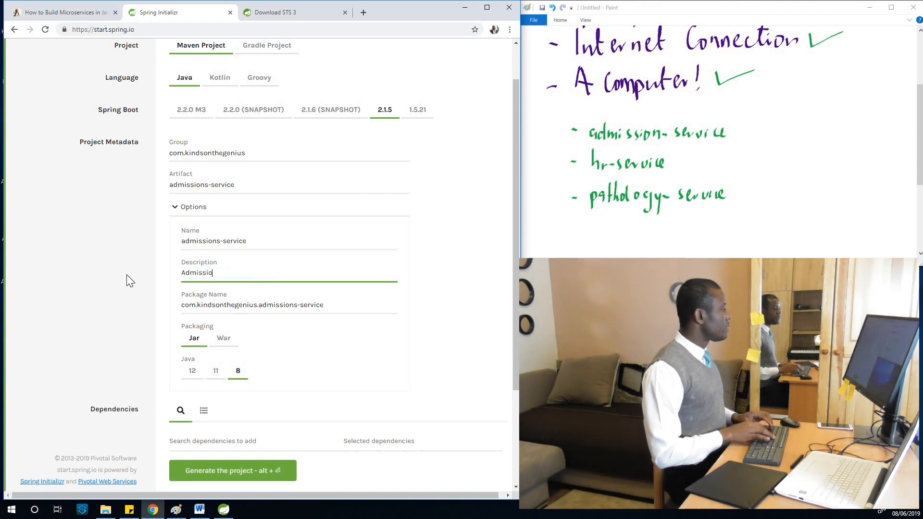
text(ns)
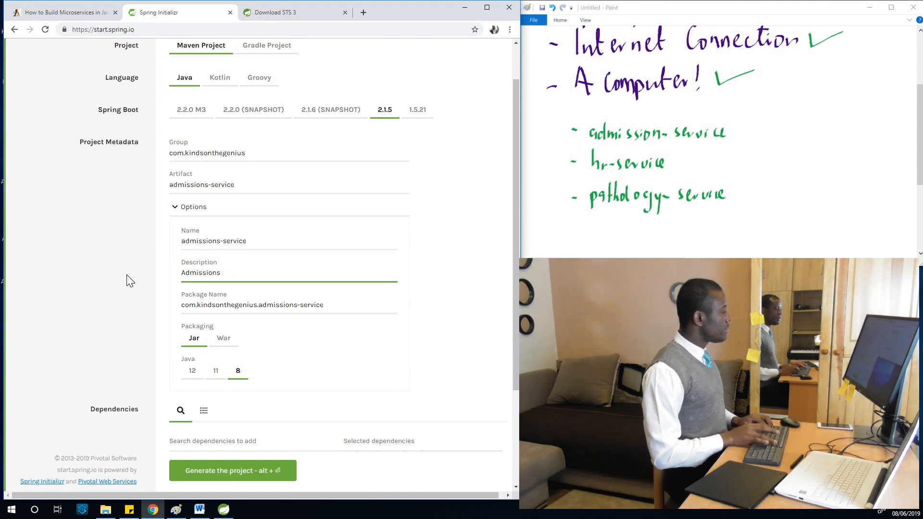
text(Seri)
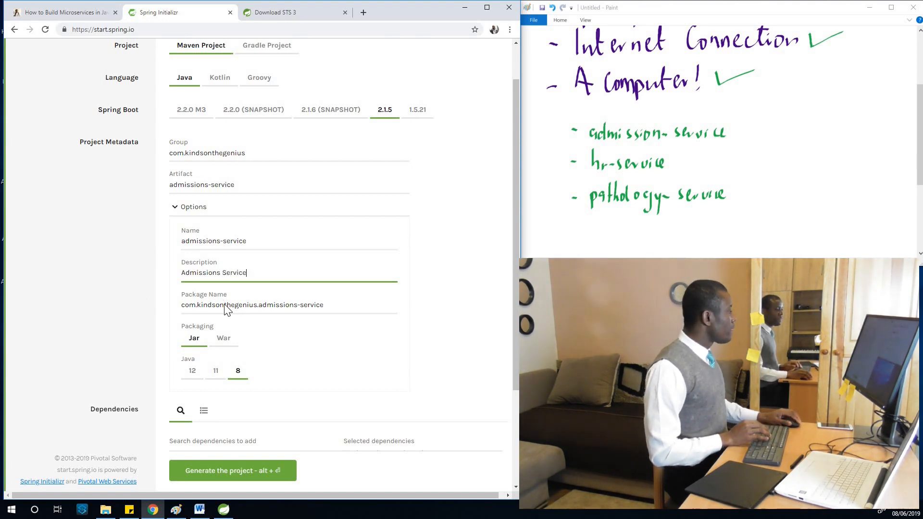
scroll(down, 3)
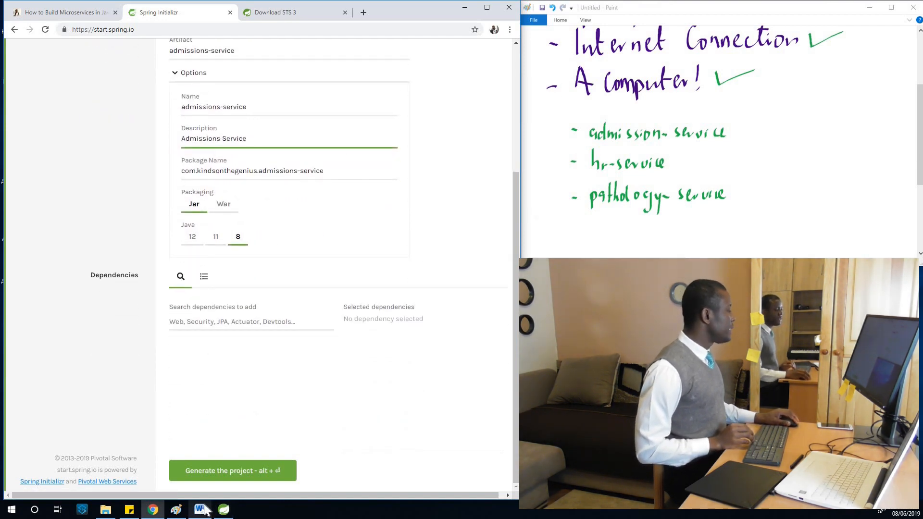
click(198, 509)
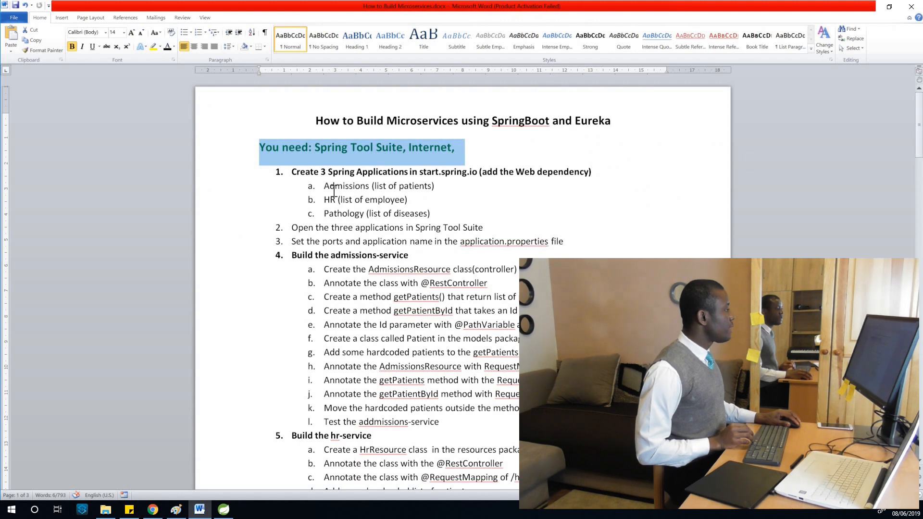
mouse_move(839, 49)
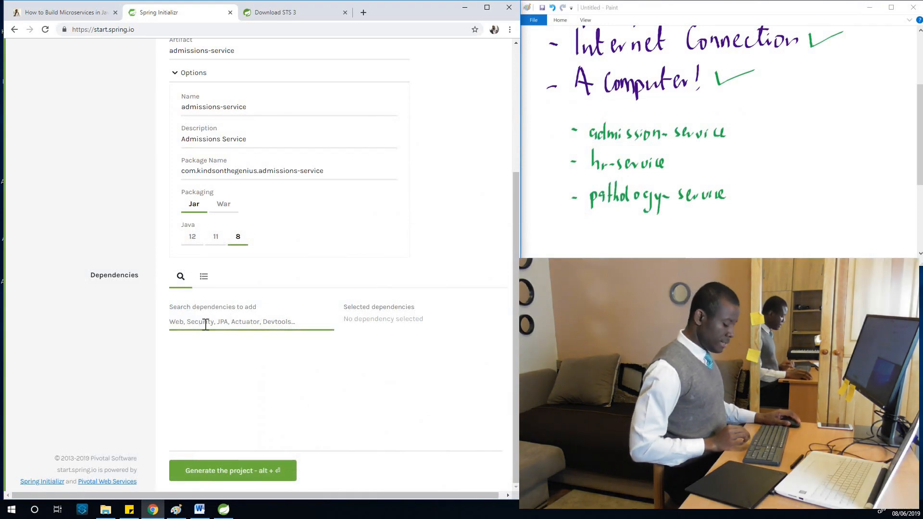
Add Spring Web Starter as the only dependency and rename the project admissions-service-ms.
key(ctrl+-)
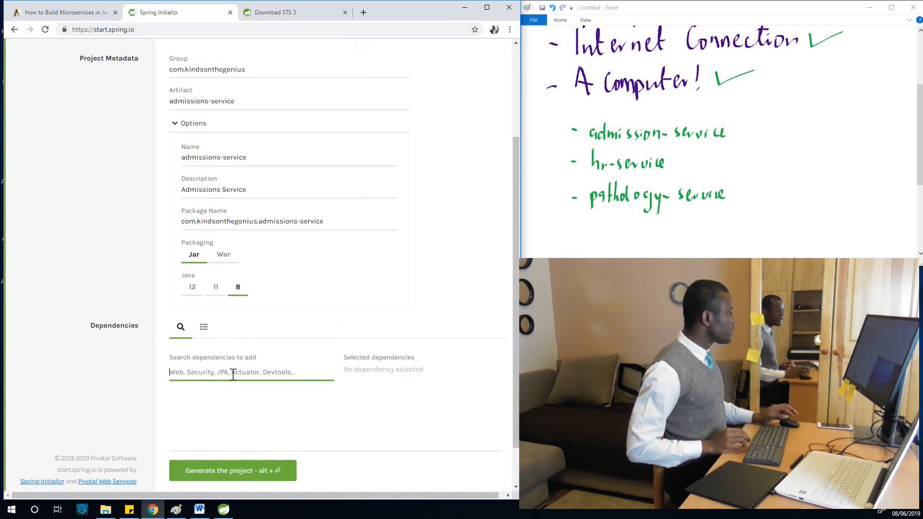
text(web)
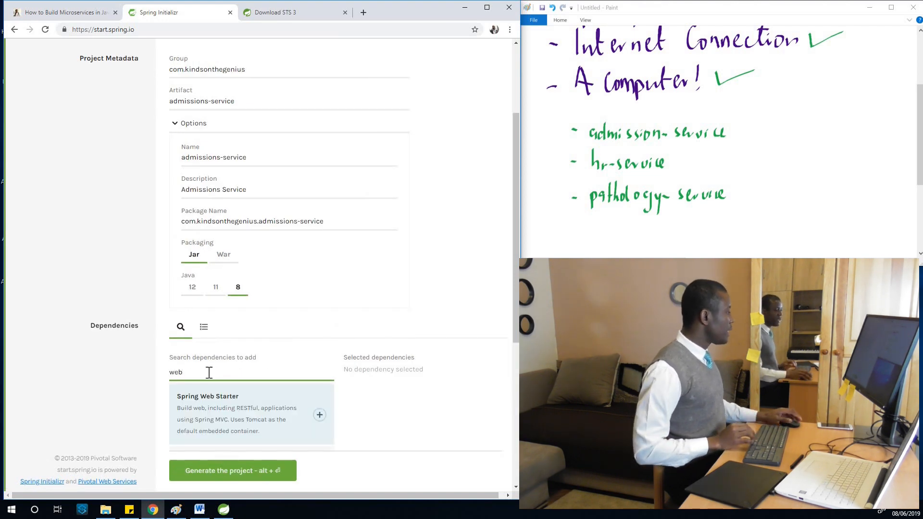
click(319, 414)
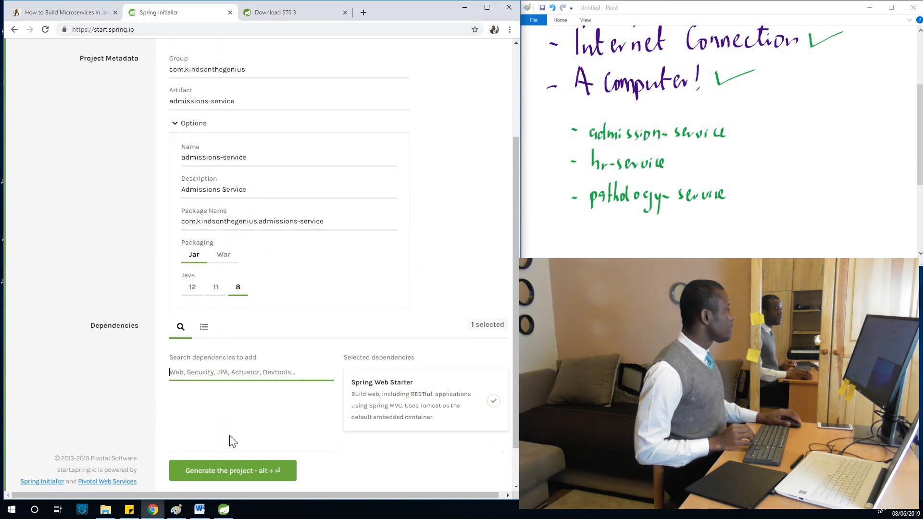
click(269, 158)
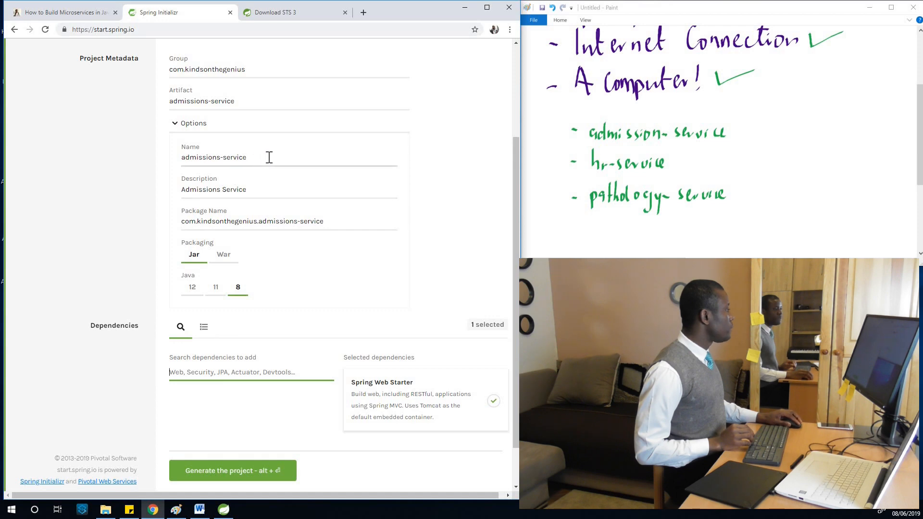
click(258, 158)
text(-ms)
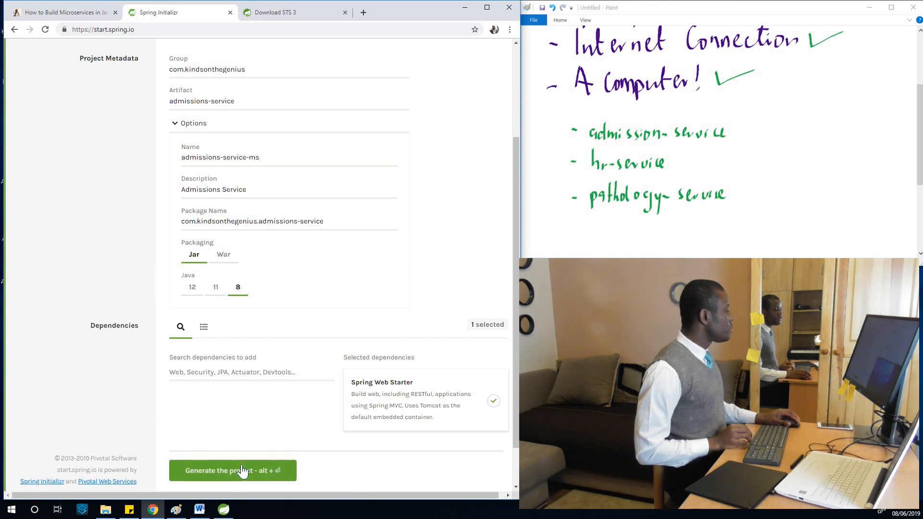
Download admissions-service.zip, then set artifact hr-service, description HR Service, name hr-service-ms.
click(233, 471)
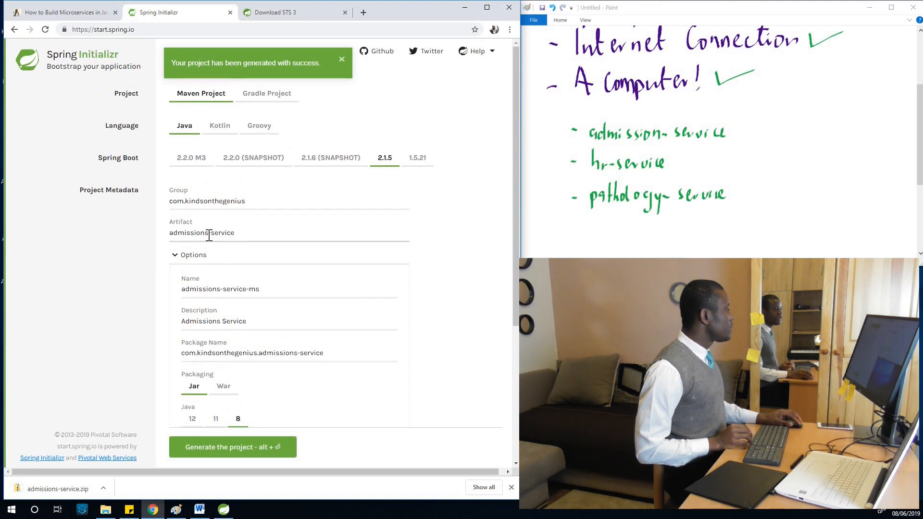
text(hr-service)
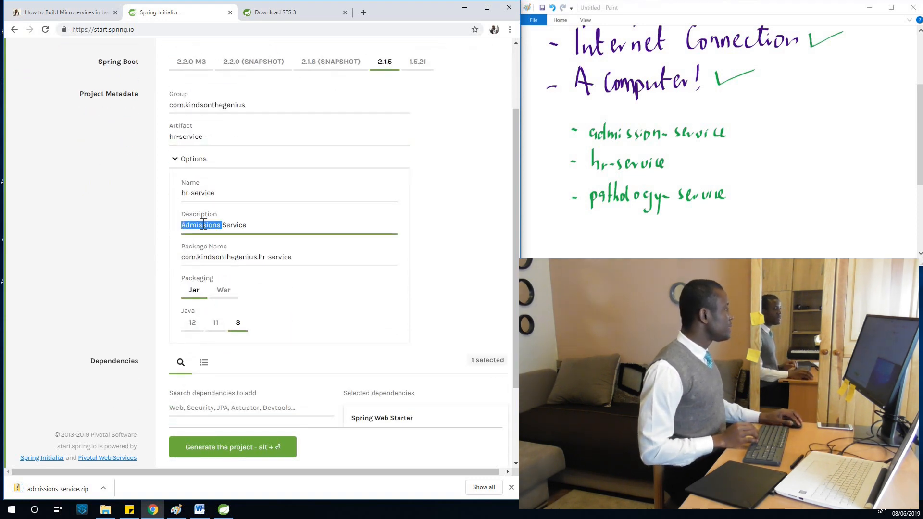
text(HrService)
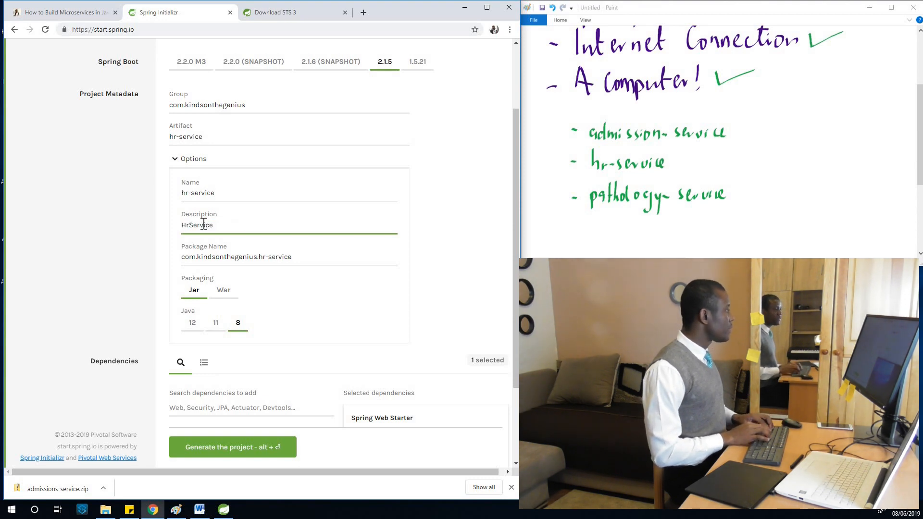
text(HR Service)
click(288, 191)
text(-ms)
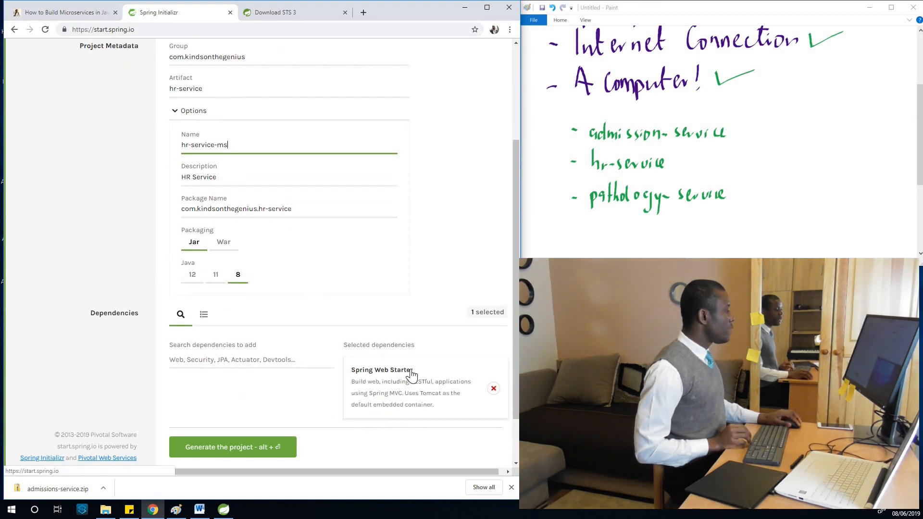
Download hr-service.zip and pathology-service.zip (named pathology-service-ms), then go to Downloads.
click(232, 447)
text(pathology)
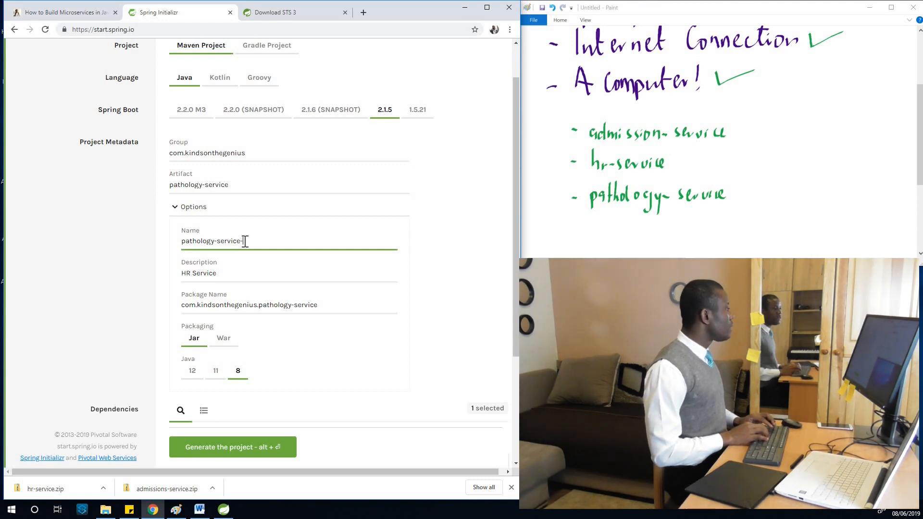
text(ma)
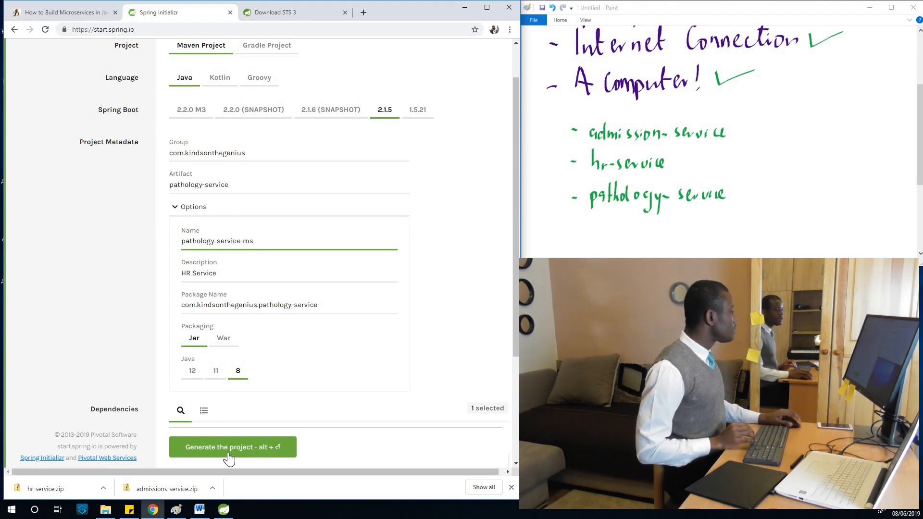
click(232, 447)
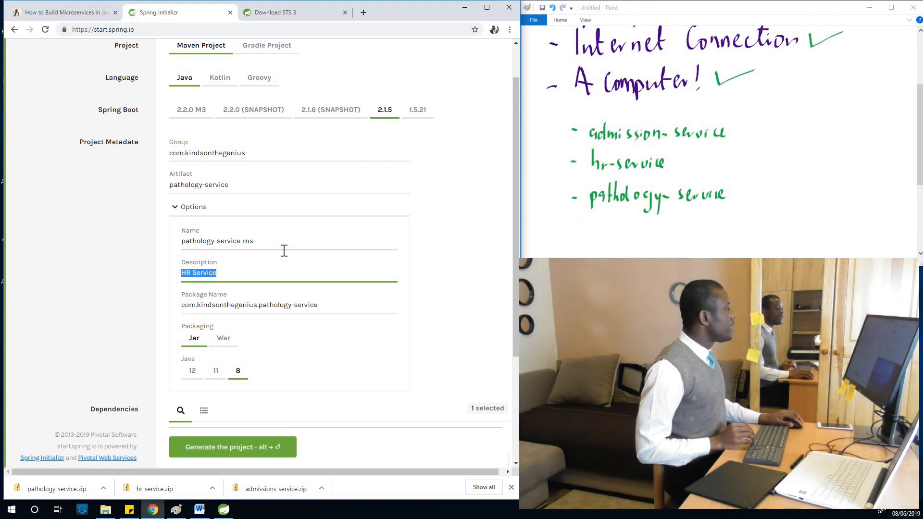
mouse_move(373, 69)
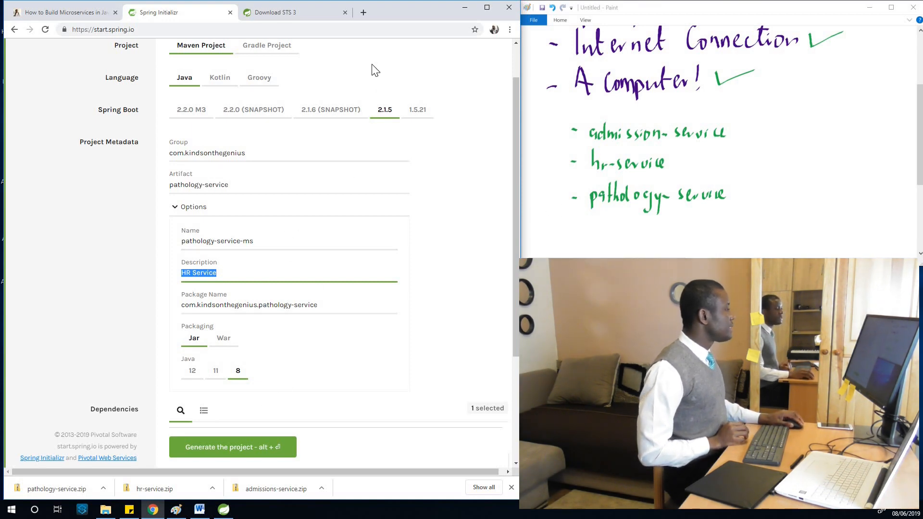
click(105, 509)
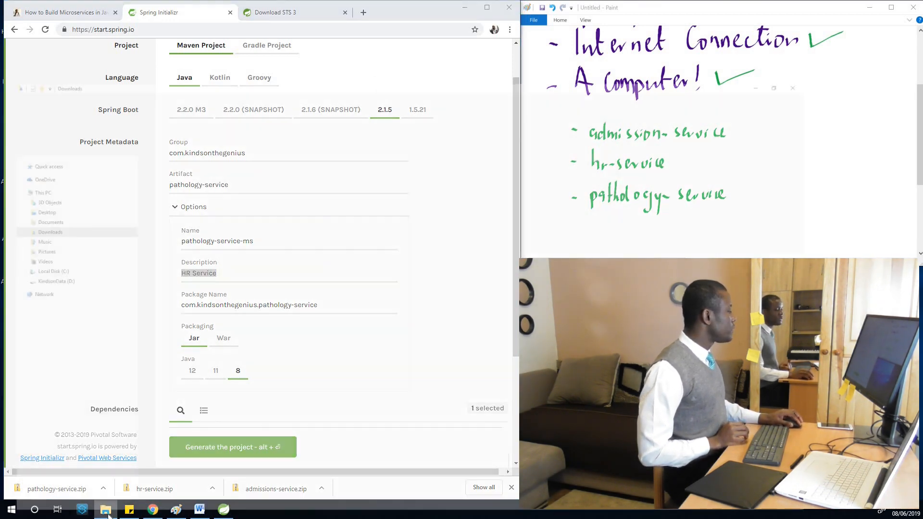
Extract pathology-service.zip into its own pathology-service folder in Downloads.
click(105, 509)
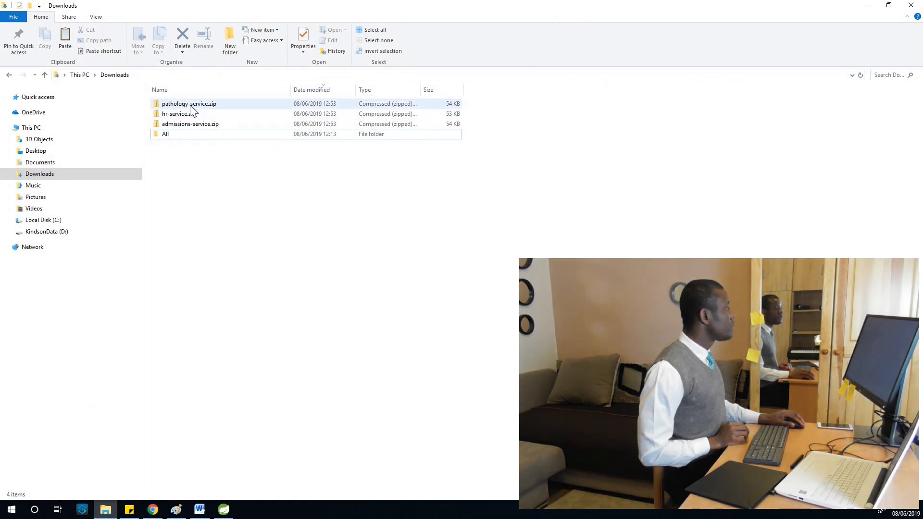
click(190, 123)
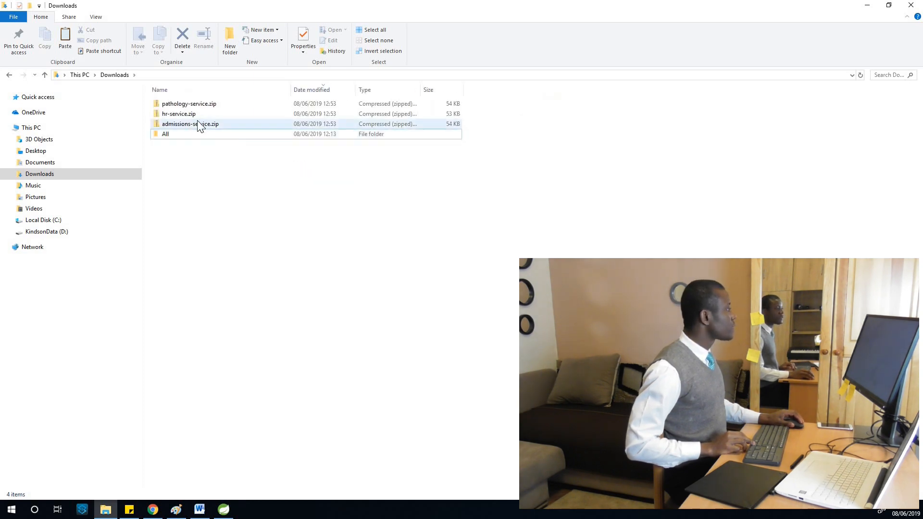
right_click(189, 104)
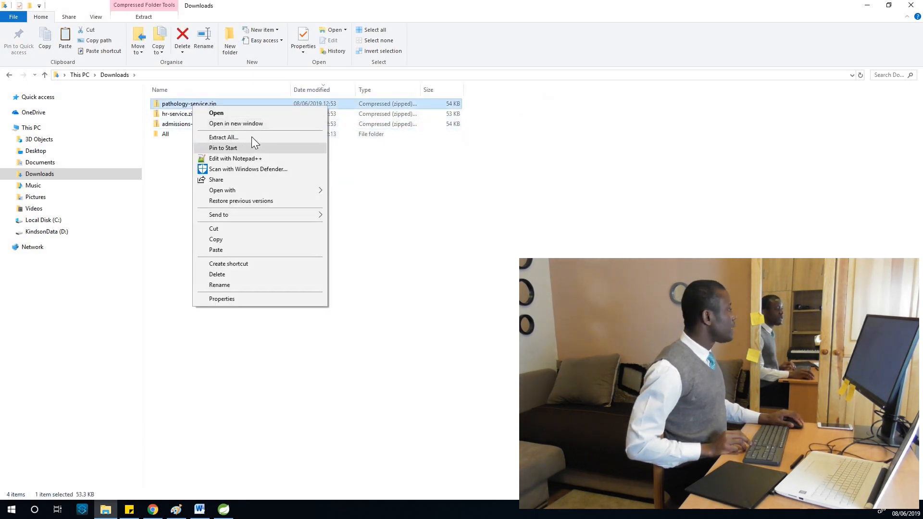
click(224, 137)
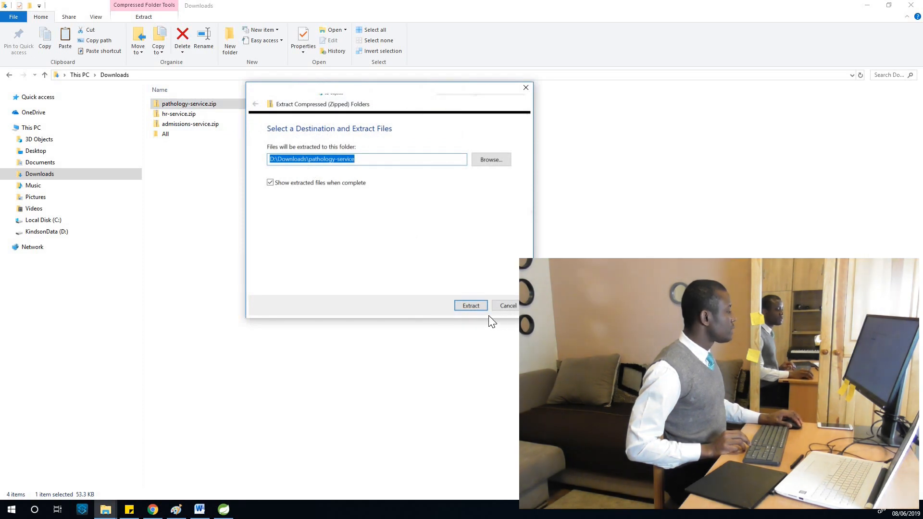
click(471, 306)
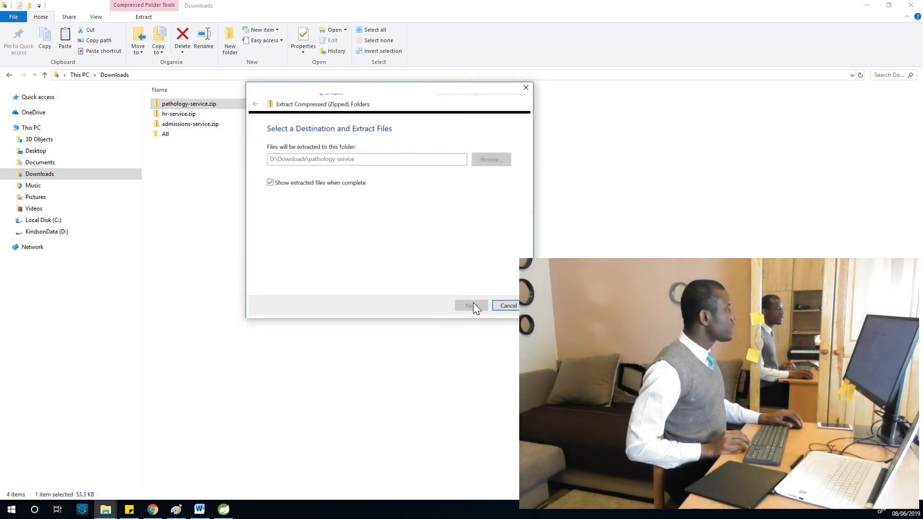
click(471, 306)
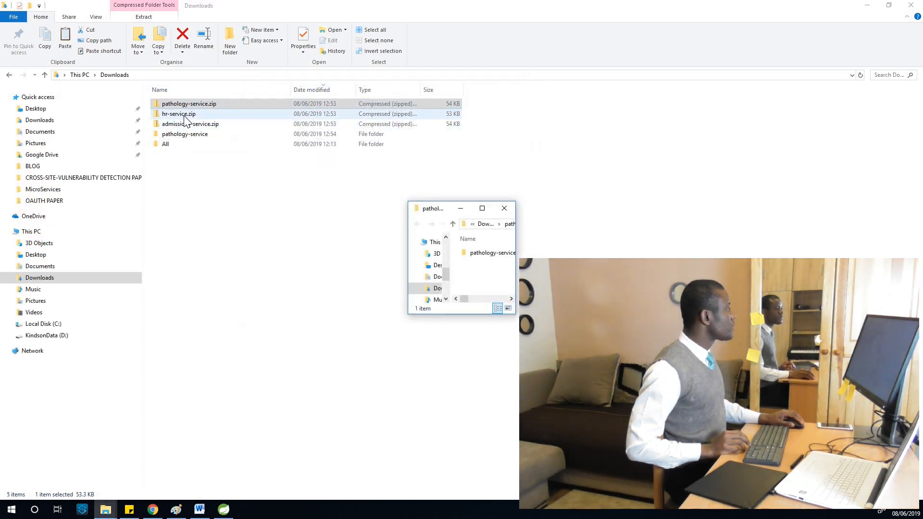
Extract hr-service.zip and admissions-service.zip into their own folders the same way.
right_click(179, 113)
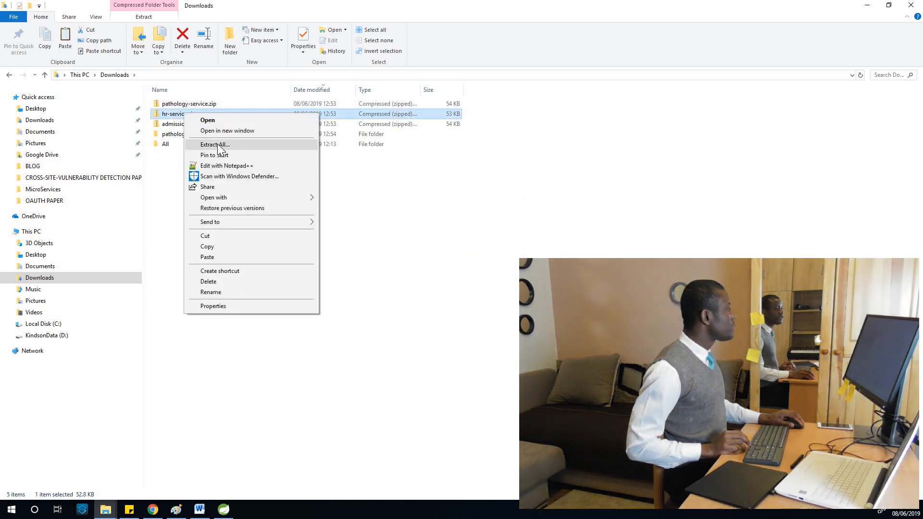
click(216, 144)
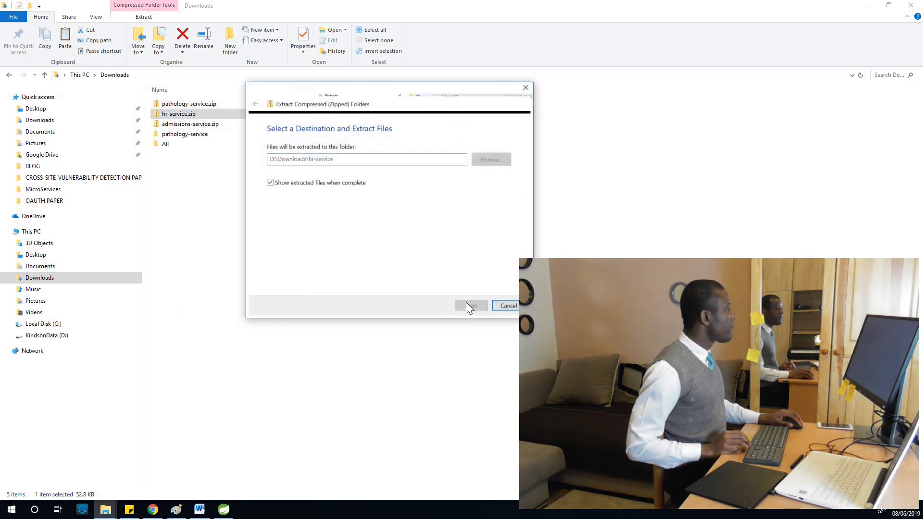
click(471, 306)
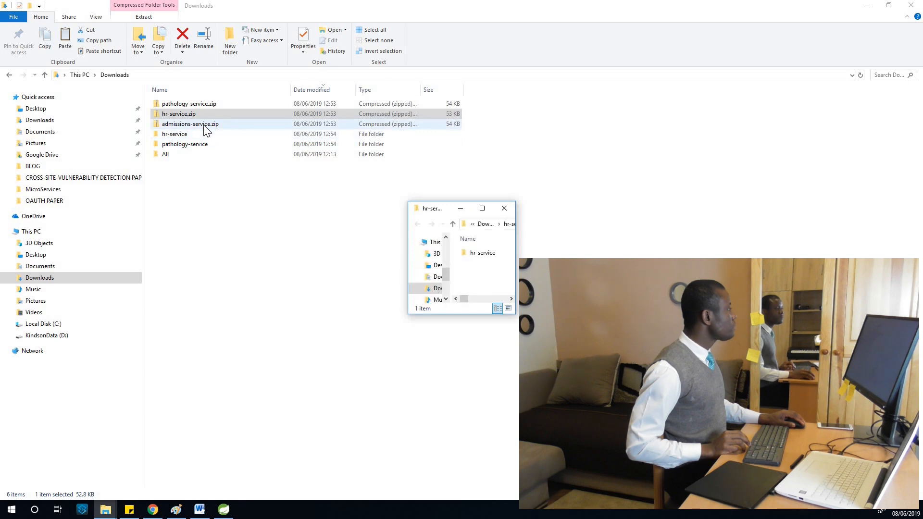
right_click(190, 124)
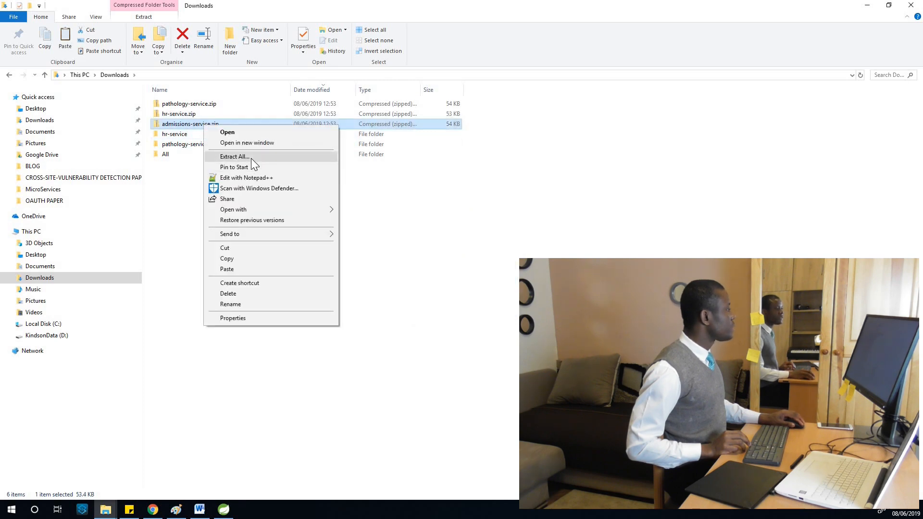
click(233, 157)
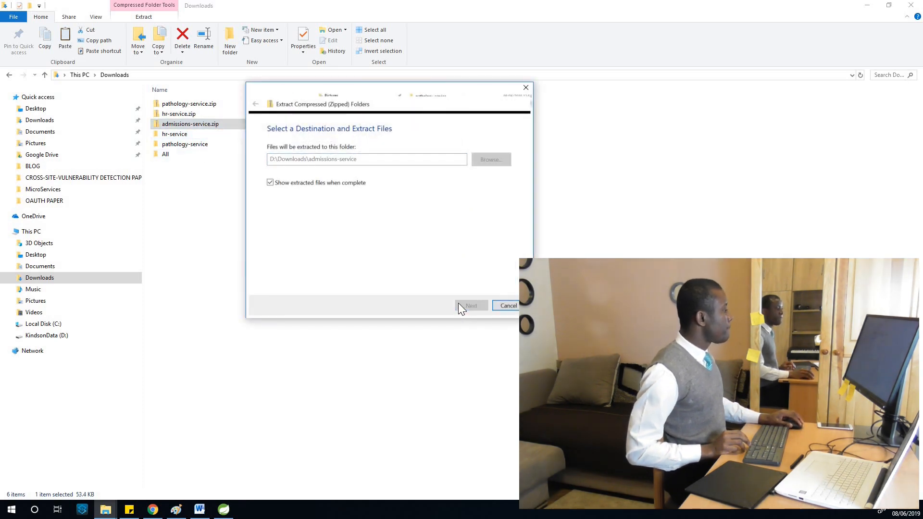
click(471, 305)
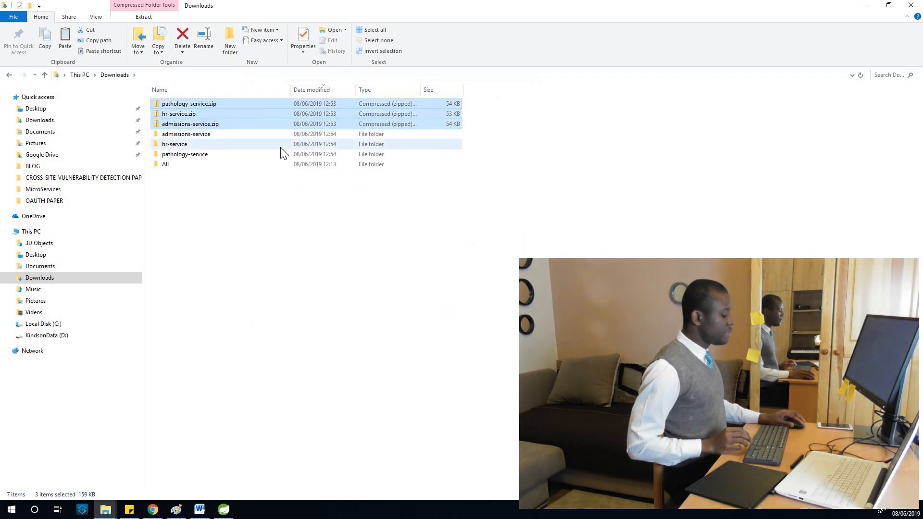
Delete the zips and move the three service folders into a new Hospital-Information-System folder.
click(182, 39)
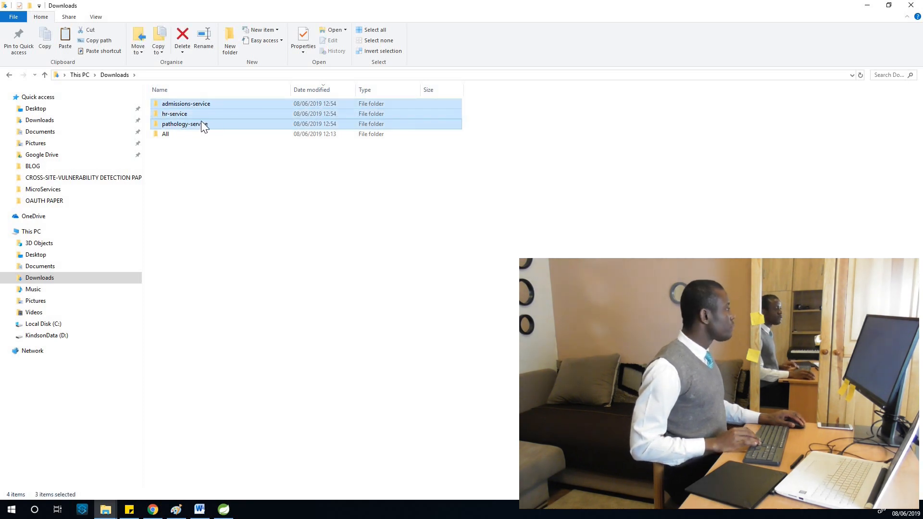
right_click(202, 124)
text(Hospital-)
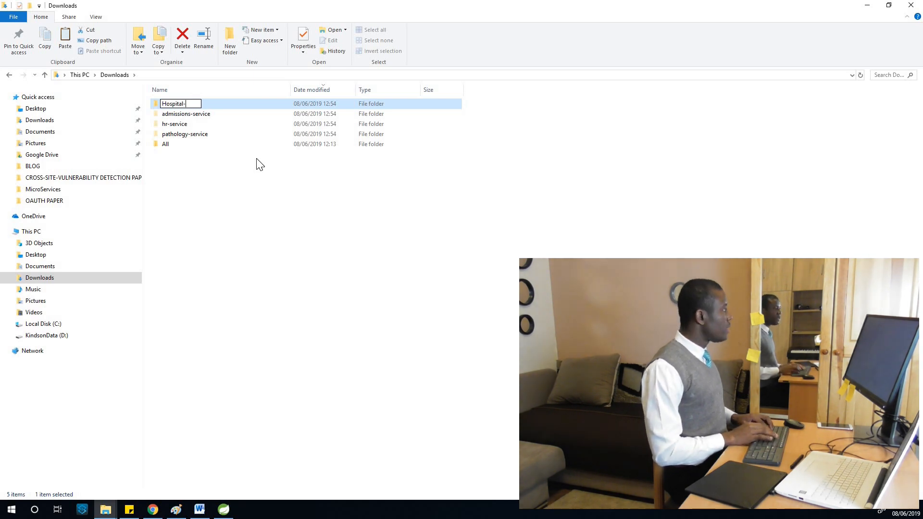
text(Information)
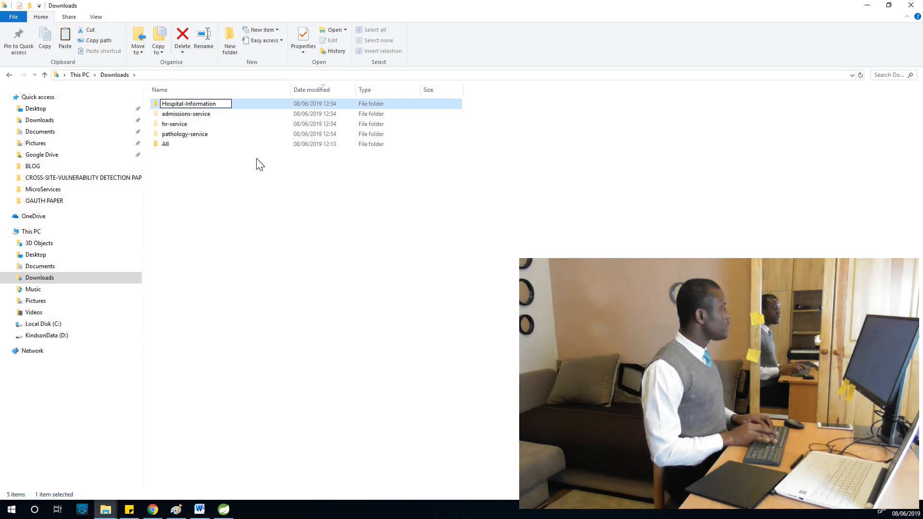
text(-System)
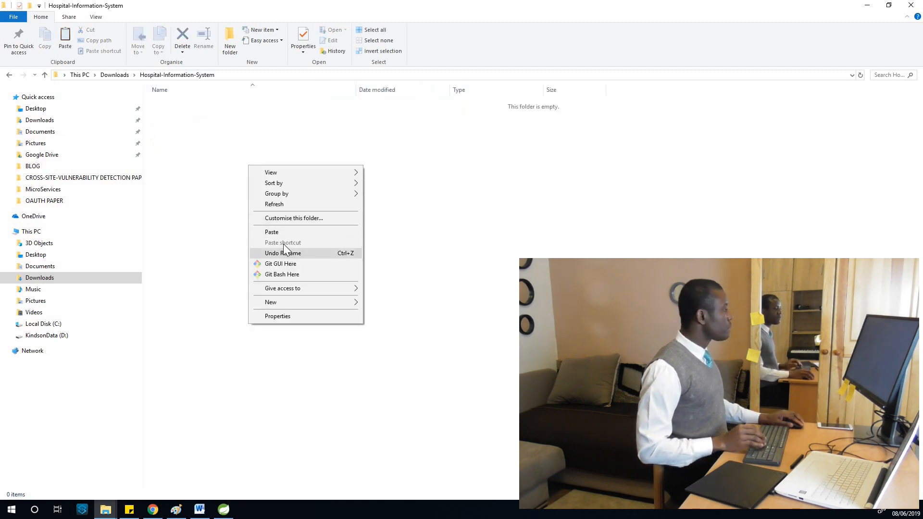
click(271, 231)
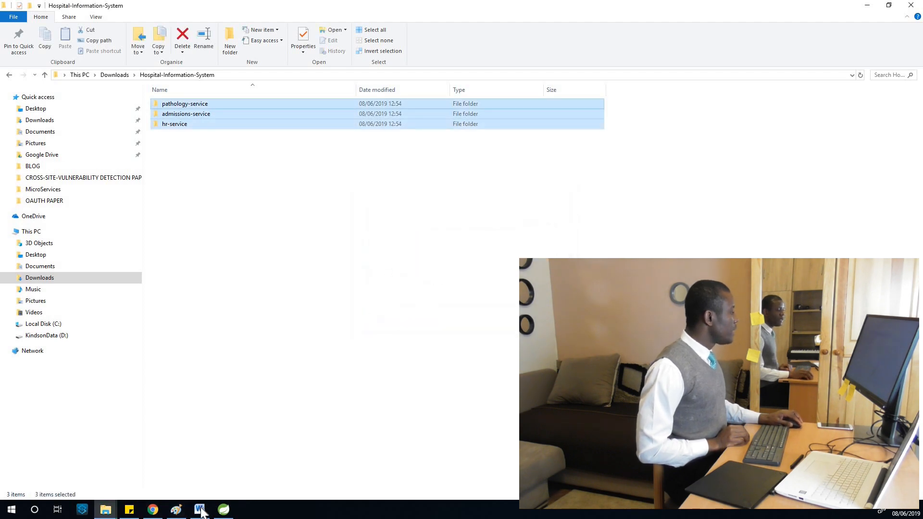
click(200, 509)
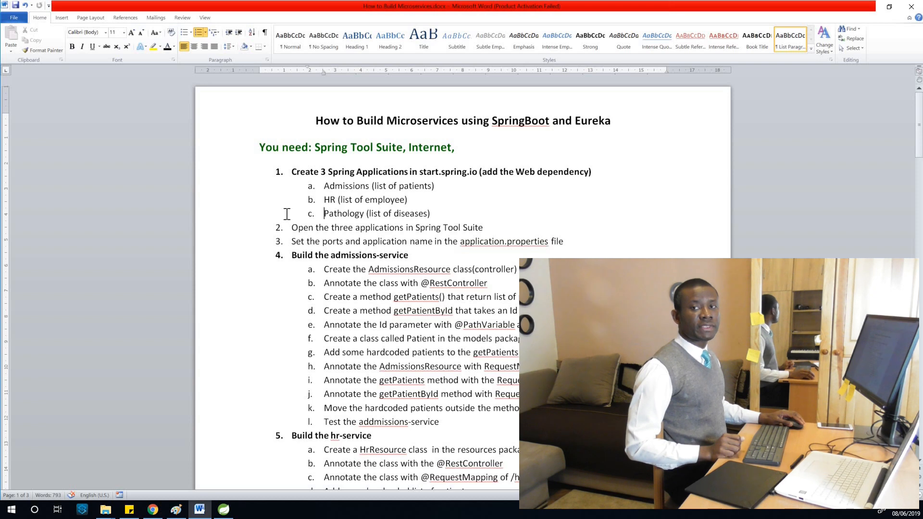
Select checklist step 1 with sub-items a–c and bring up the Font Color choices.
drag(293, 172, 592, 171)
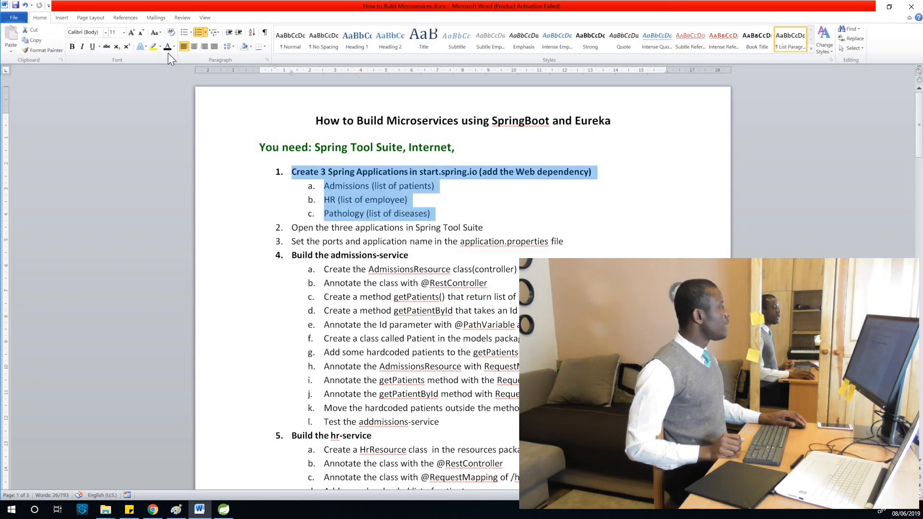
click(173, 46)
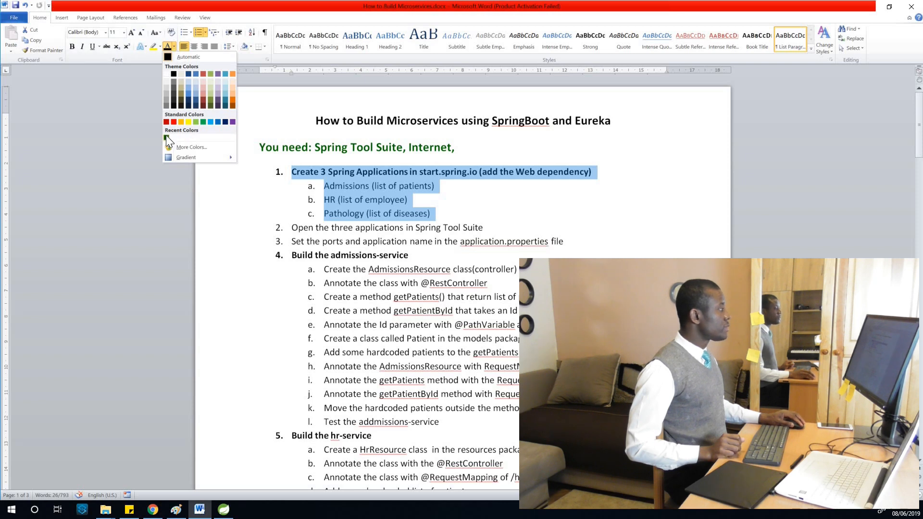